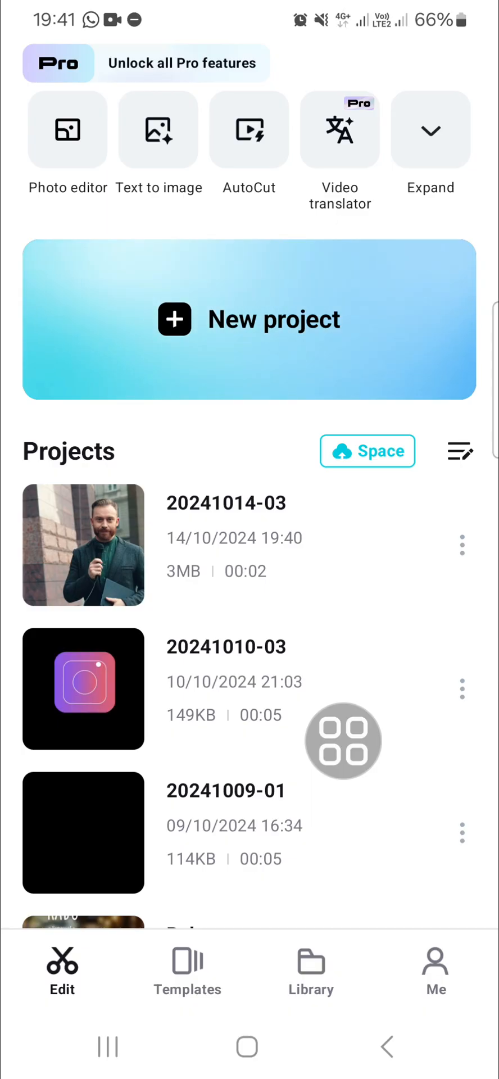
Switch to the Me profile page and scroll through its library and support sections
left_click(435, 970)
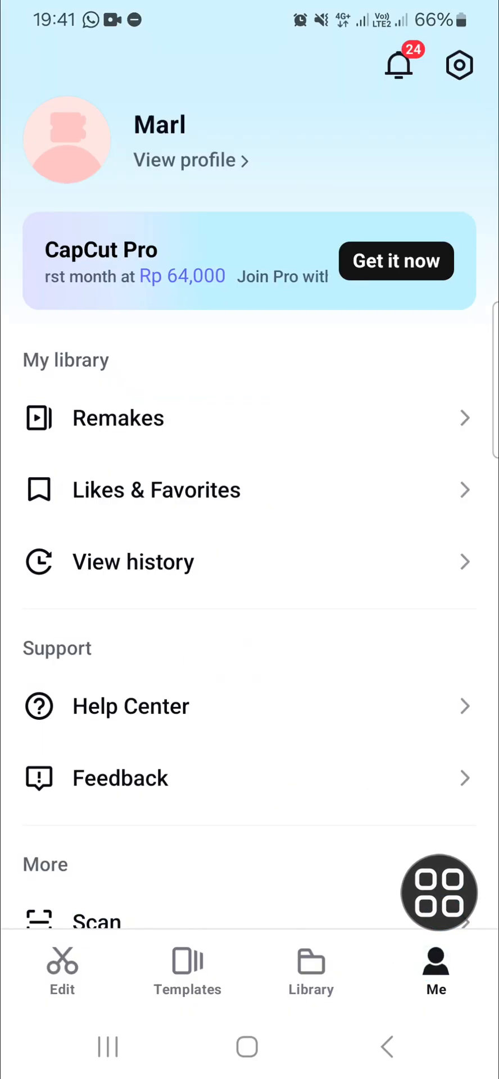
left_click_drag(439, 891, 459, 118)
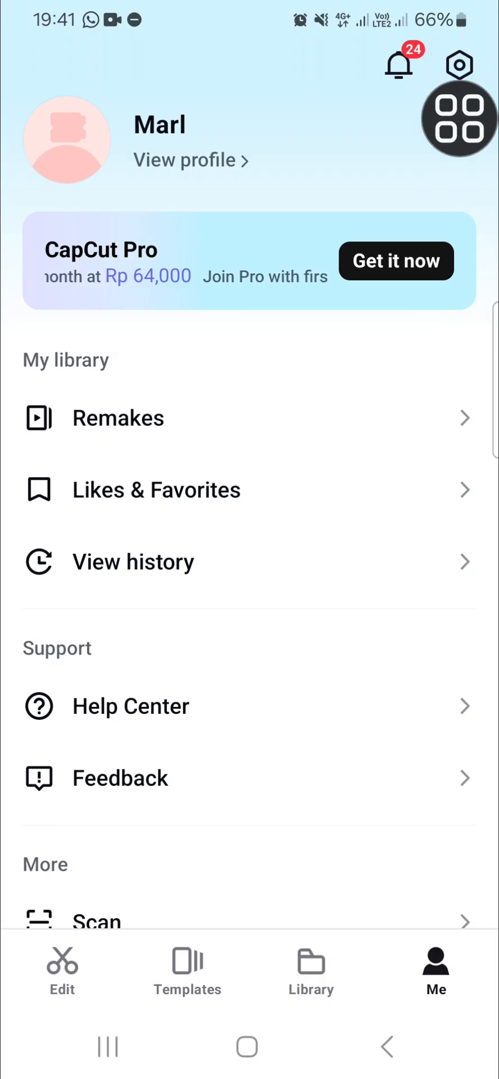
Clear CapCut's cache from settings, dropping it from 97.52M to 0.00M
left_click(458, 65)
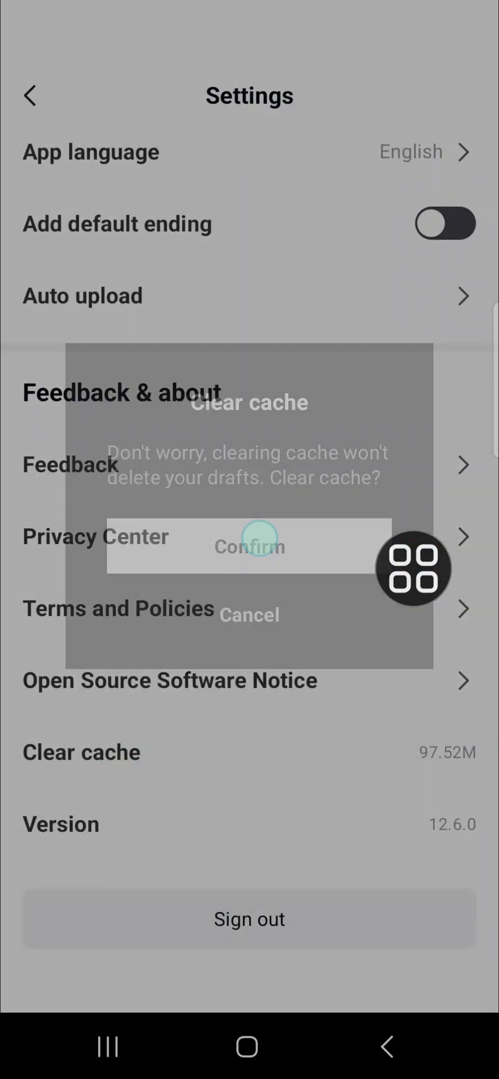
left_click(249, 545)
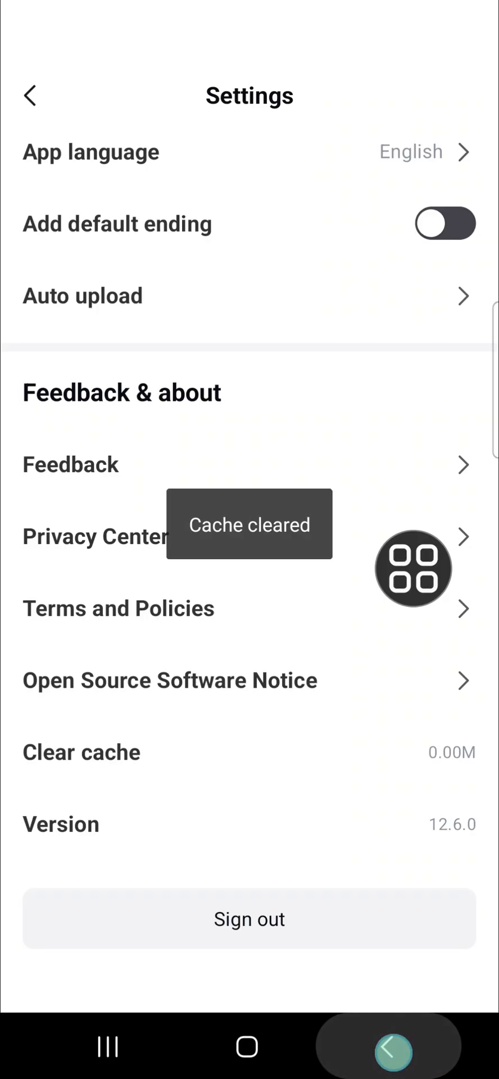
left_click(30, 96)
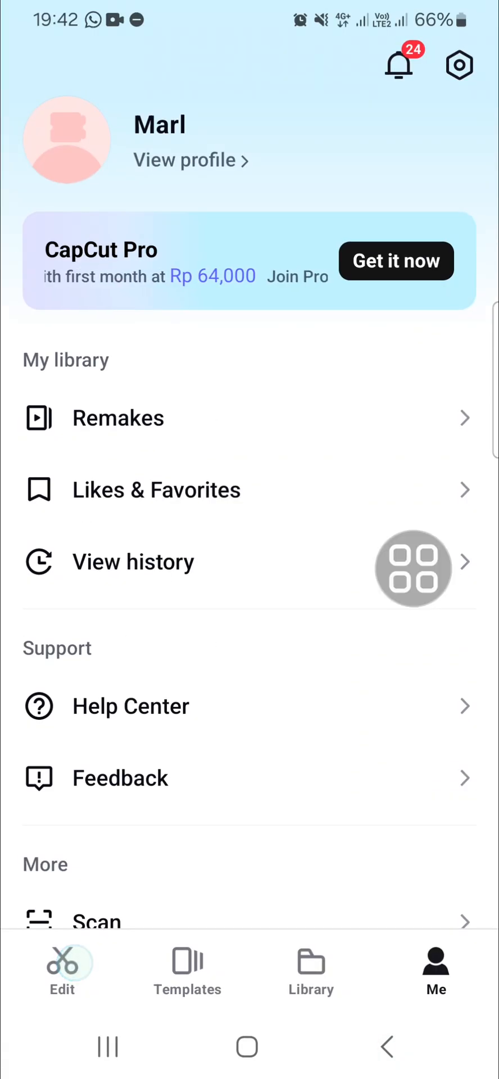
left_click(61, 971)
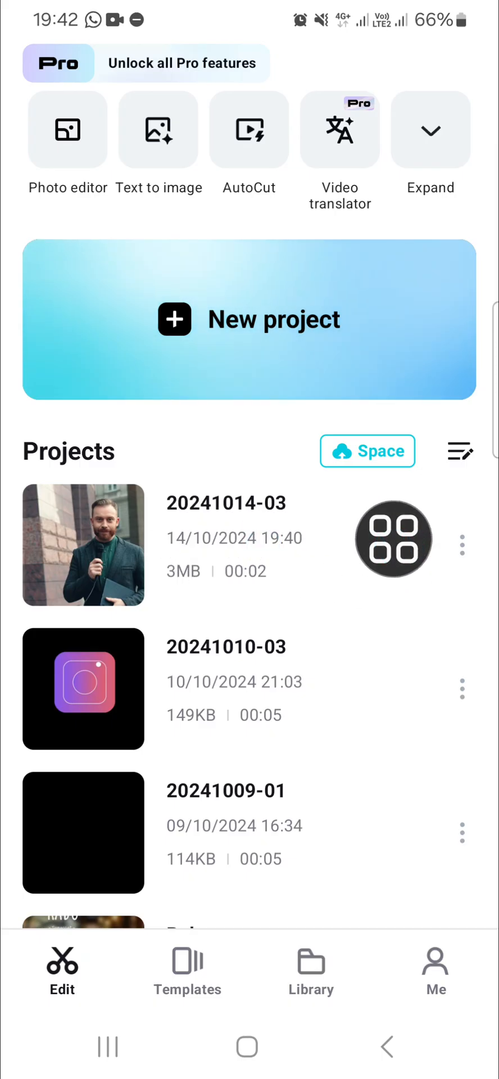
left_click(82, 545)
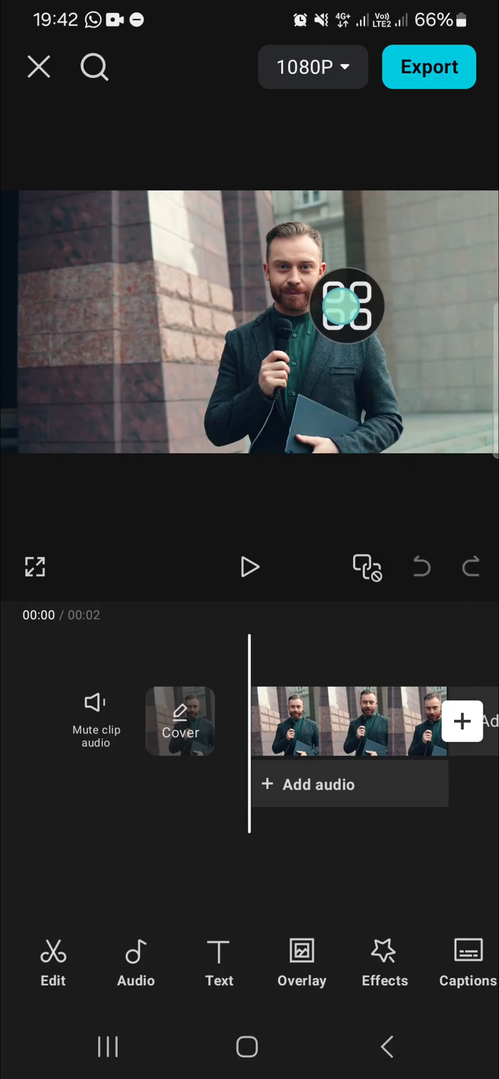
left_click(347, 720)
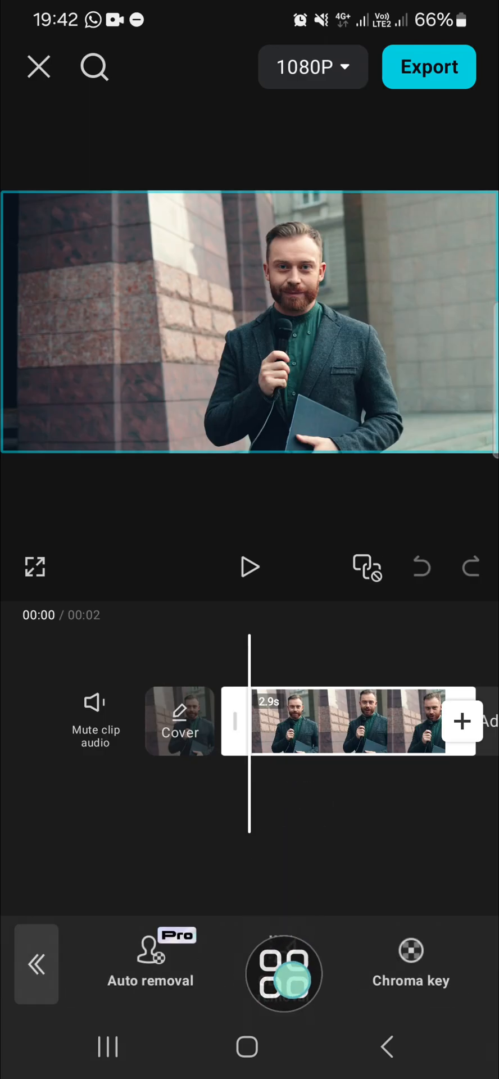
Paint a Customized cutout brush mask over the man's torso, head, arms and edges, then apply it
left_click(282, 972)
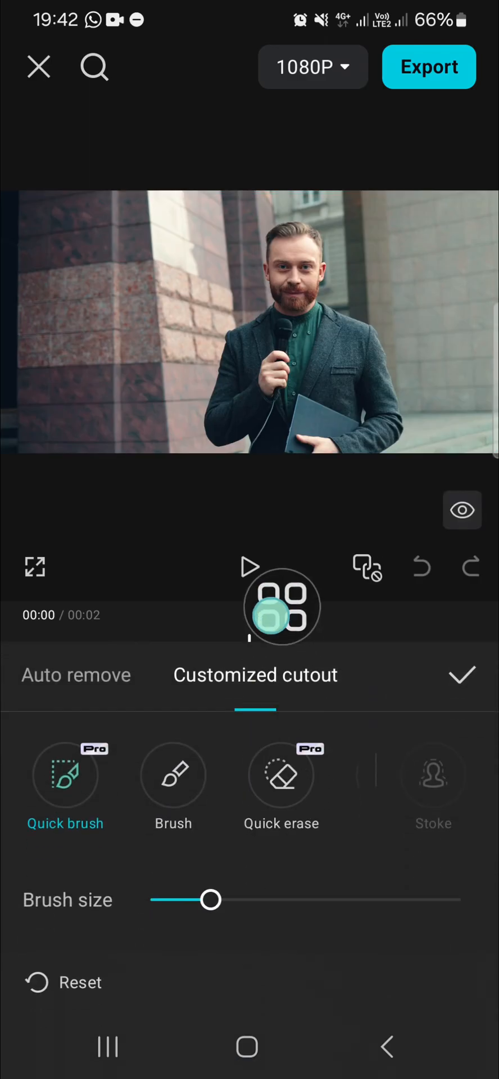
left_click(172, 776)
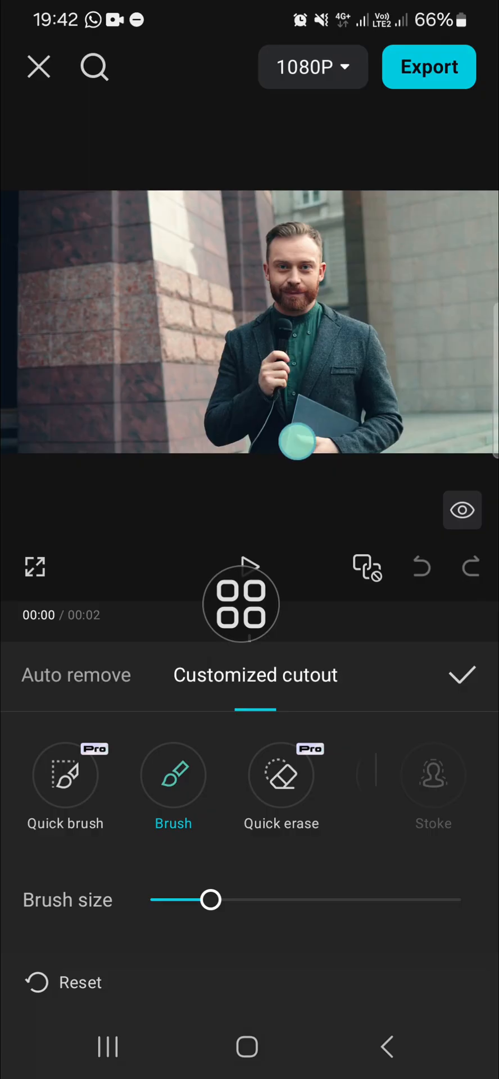
left_click_drag(296, 440, 262, 337)
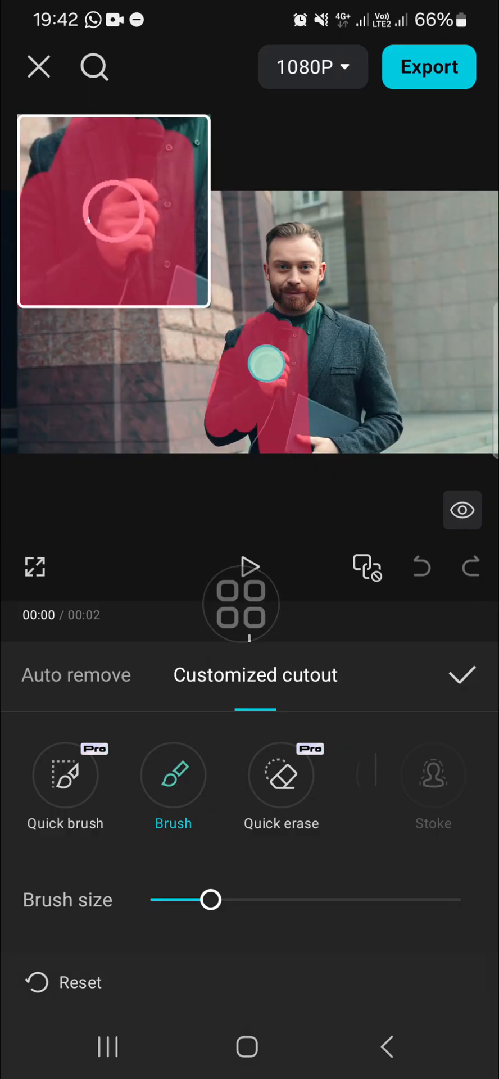
left_click_drag(265, 361, 331, 464)
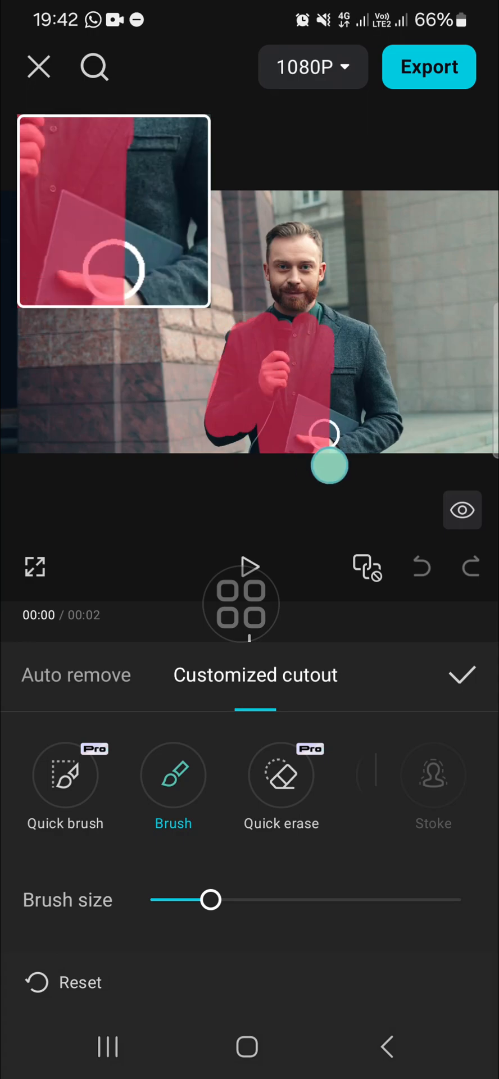
left_click_drag(330, 433, 371, 378)
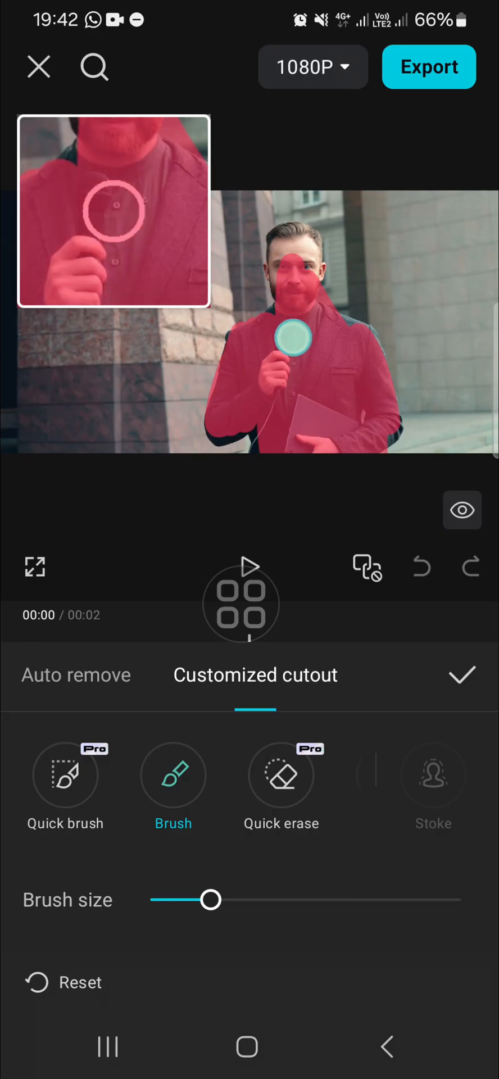
left_click_drag(293, 337, 306, 248)
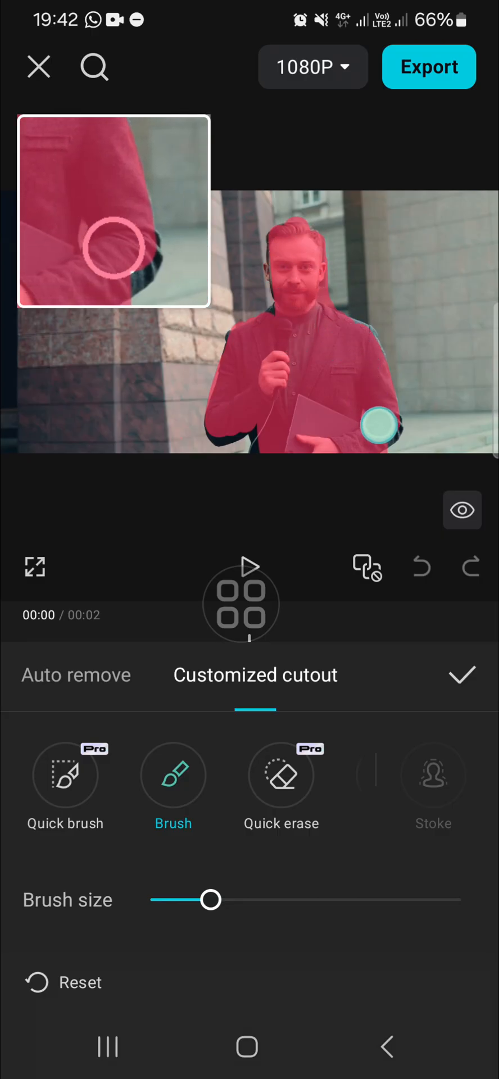
left_click_drag(375, 424, 265, 453)
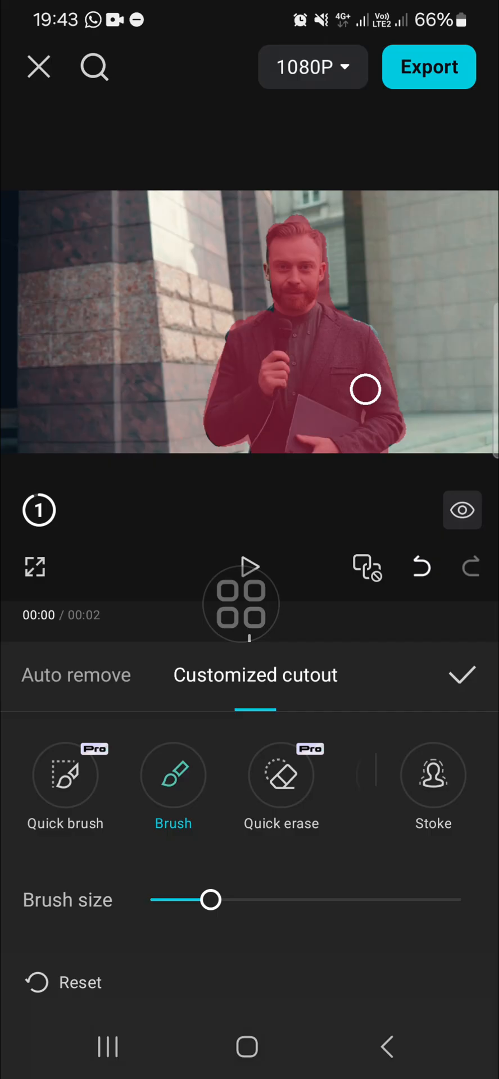
left_click(461, 674)
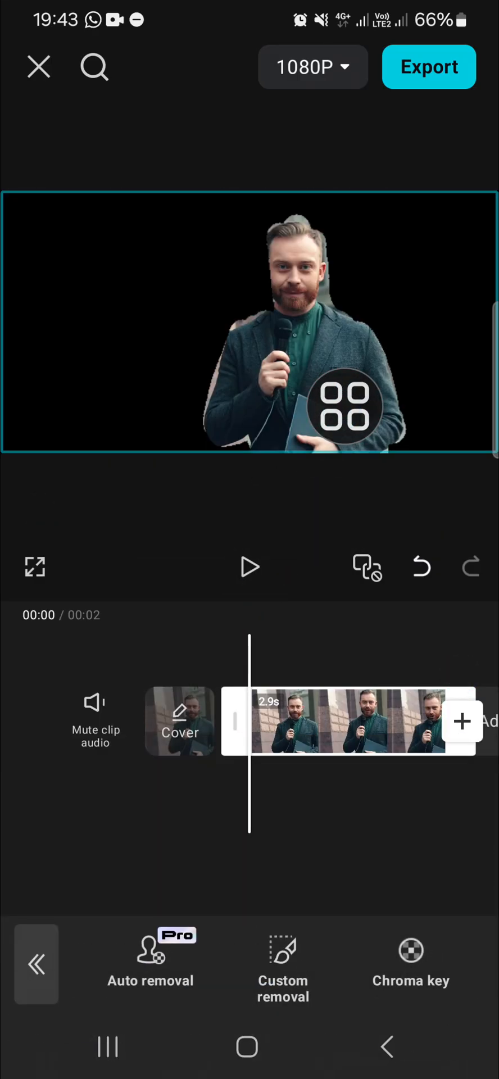
Play back the cut-out clip to check the man isolated on black
left_click(249, 567)
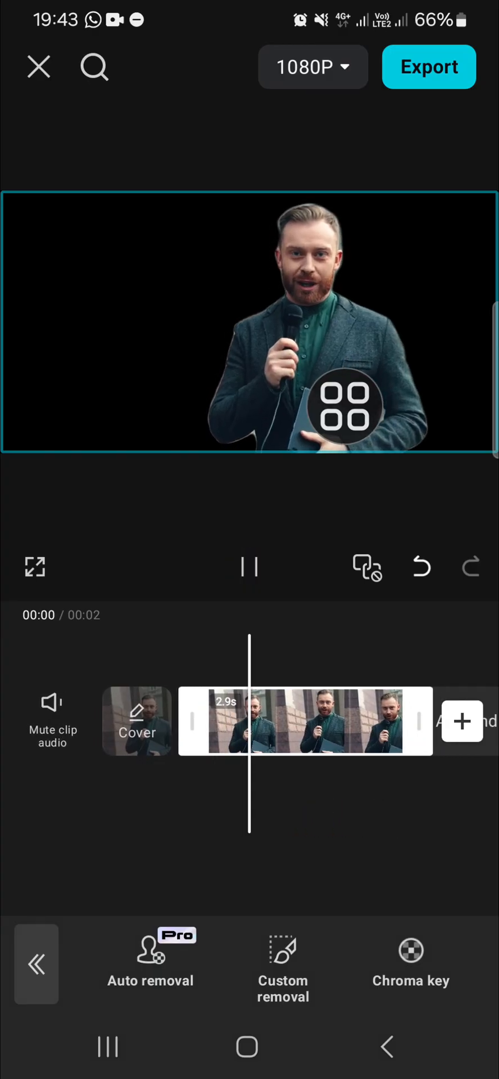
left_click(248, 570)
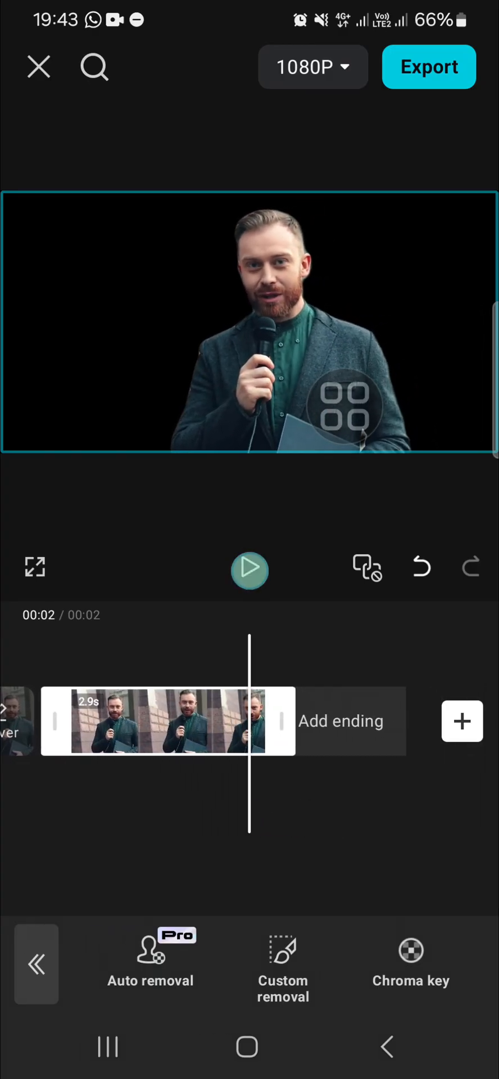
left_click(249, 569)
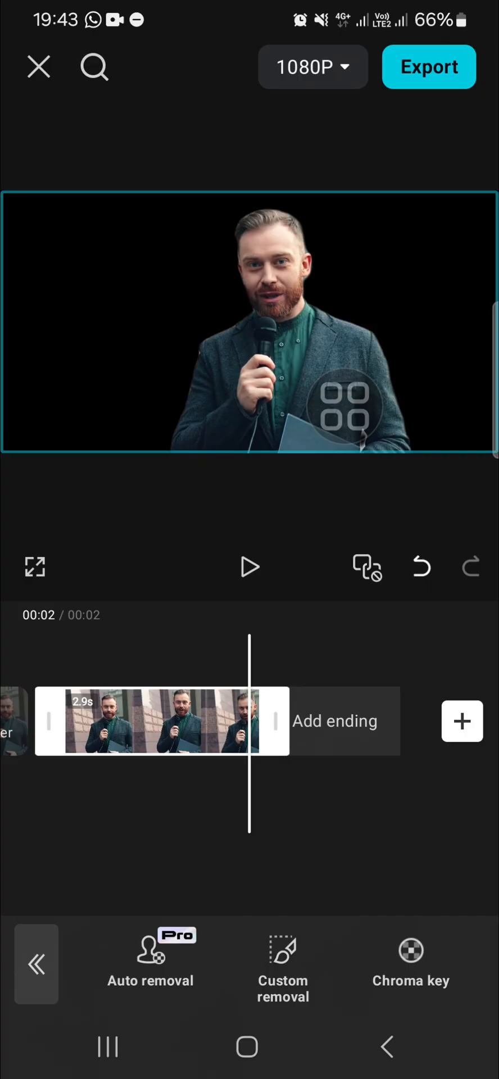